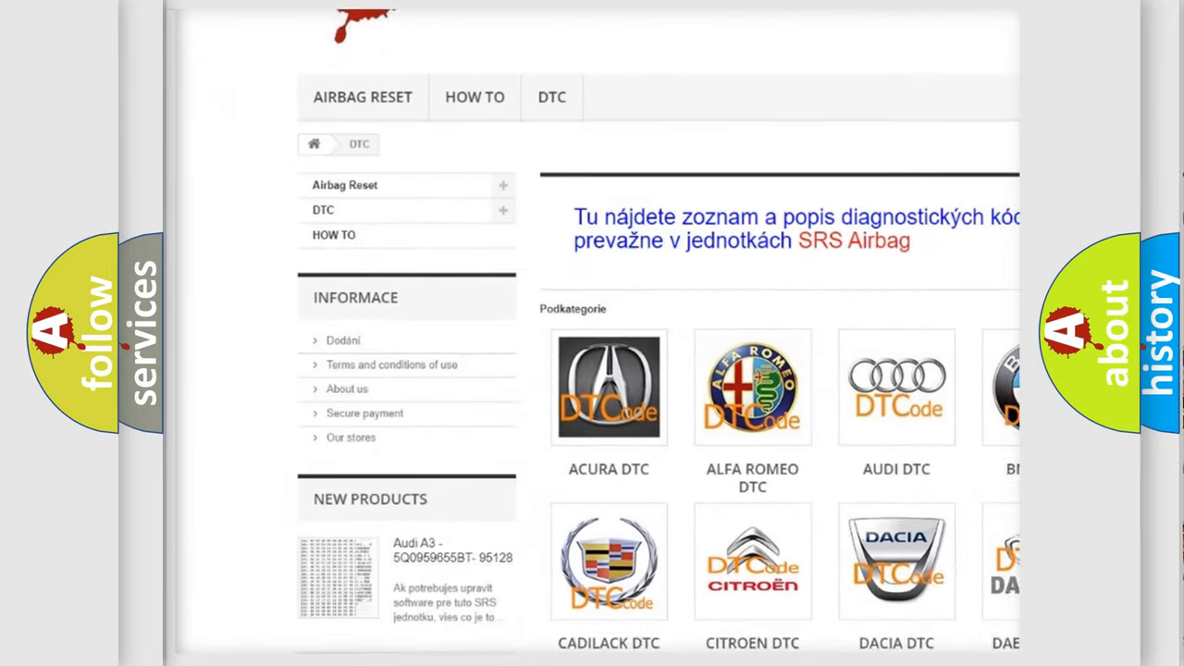
Step: Scroll the DTC page past the manufacturer logos down to the list of B fault codes
scroll(down, 3)
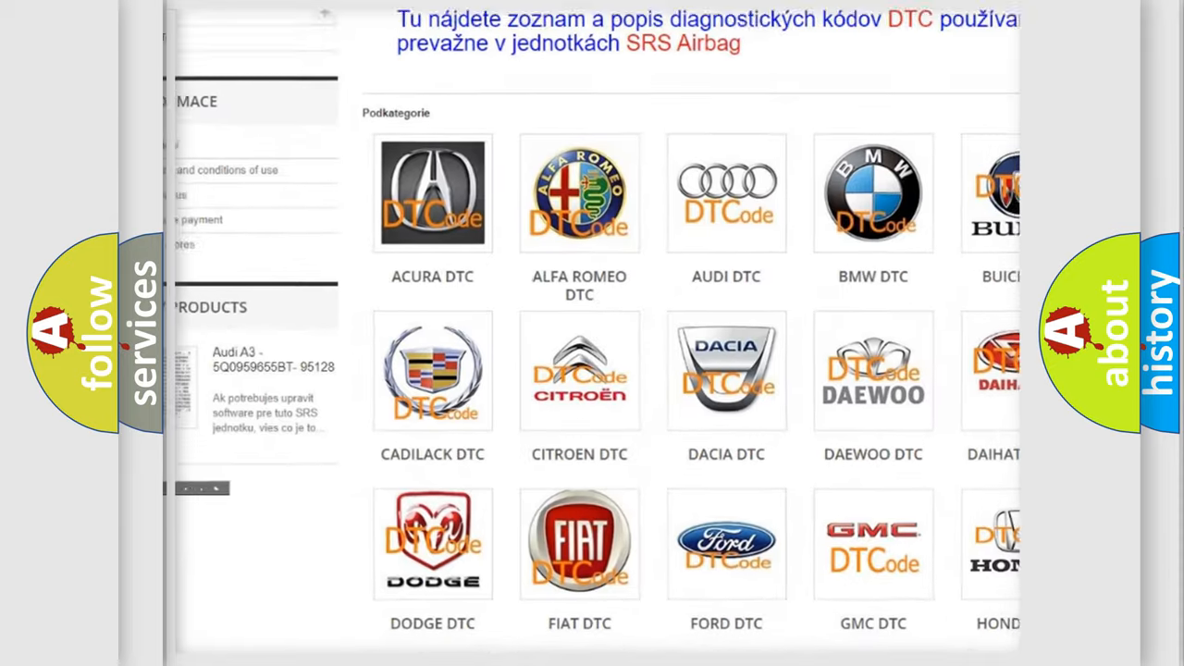
scroll(down, 3)
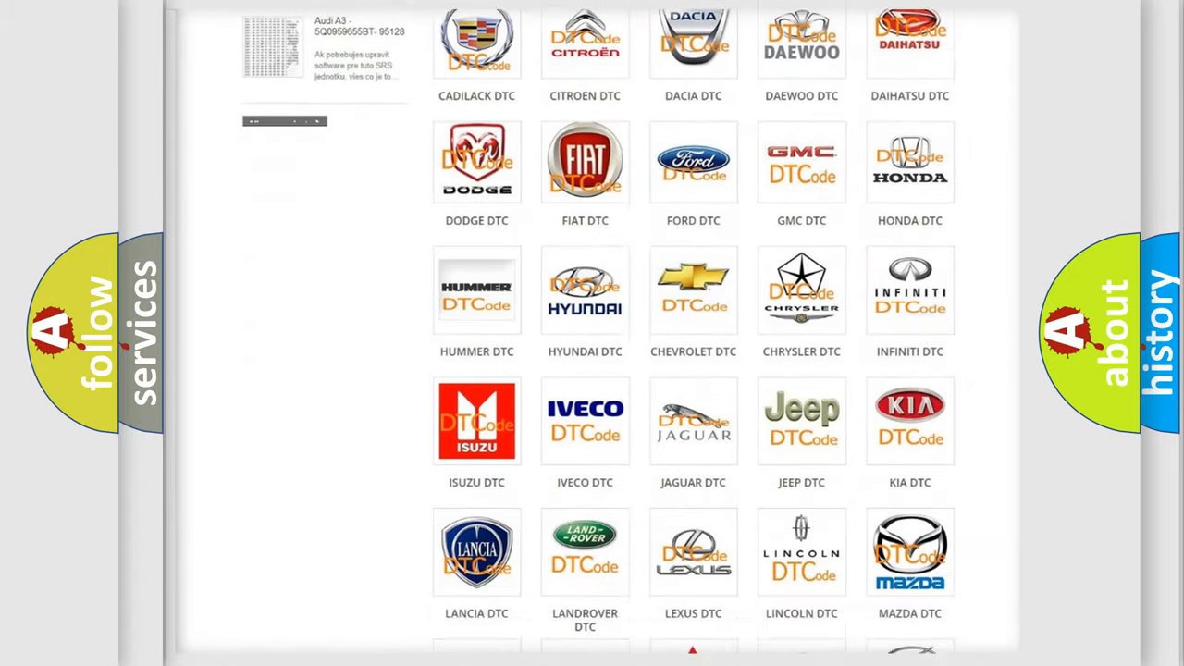
scroll(down, 3)
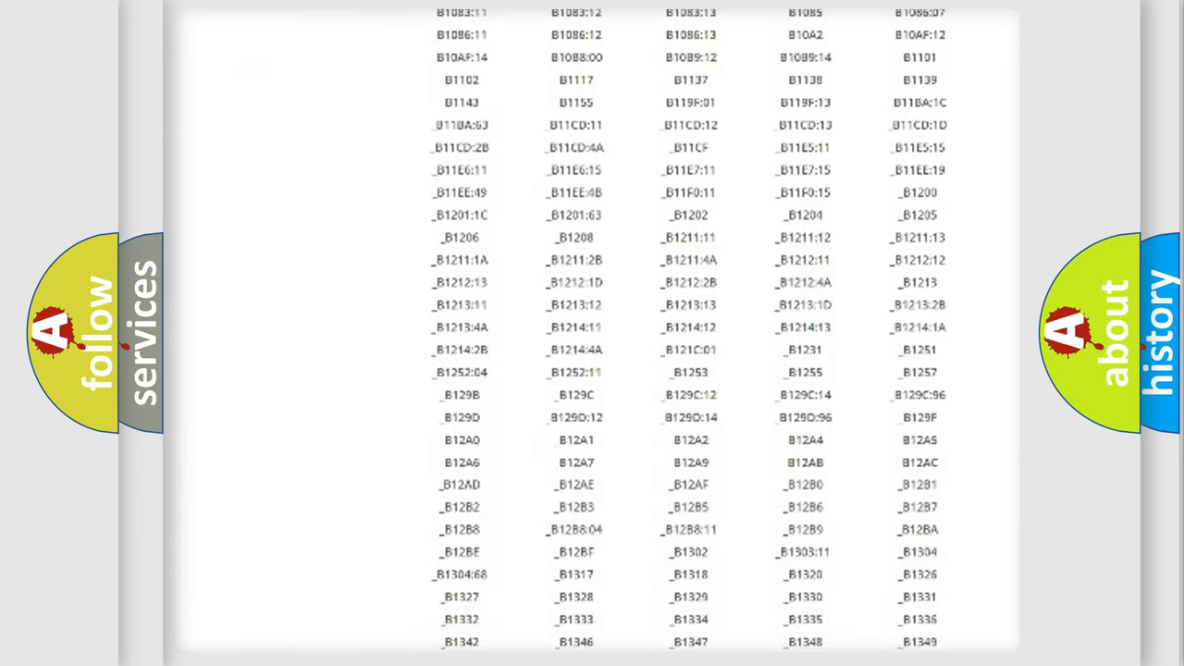
scroll(down, 3)
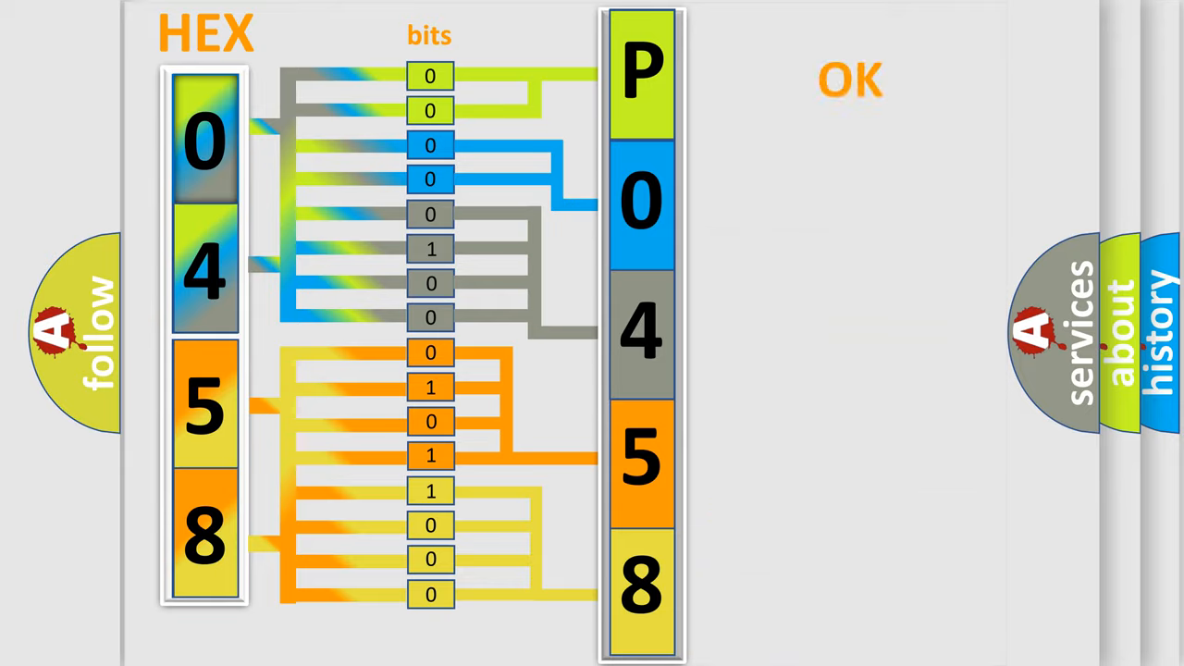
Step: Advance the explainer slide mapping hex 0458 through its 16 bits to P0458
click(849, 79)
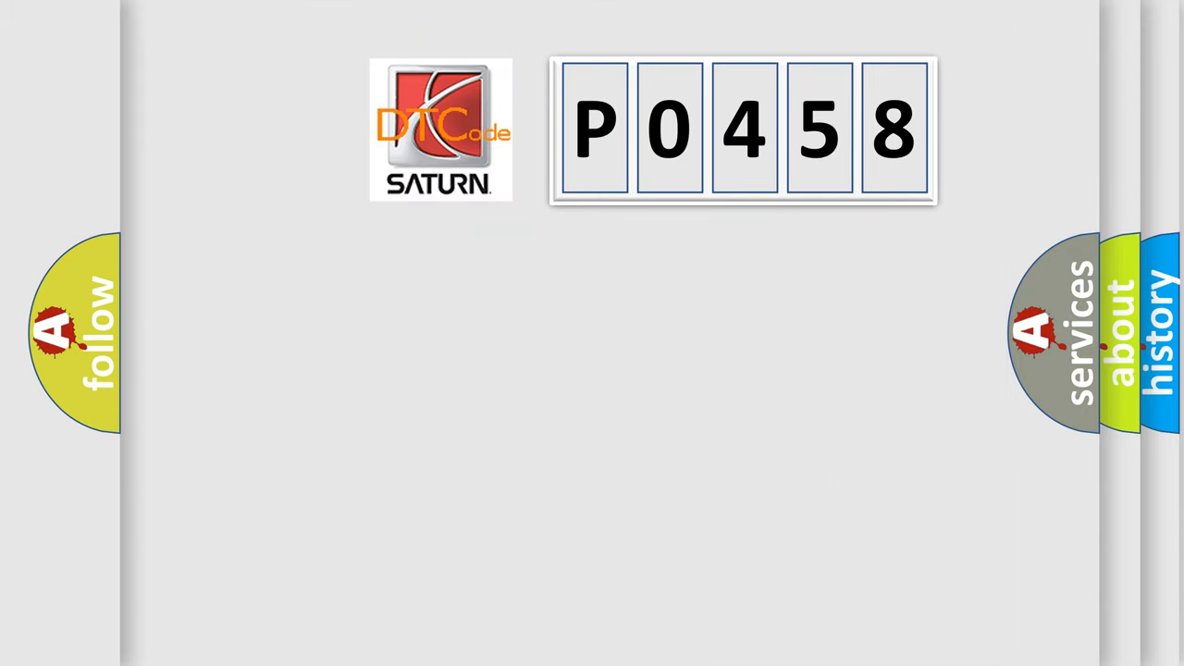